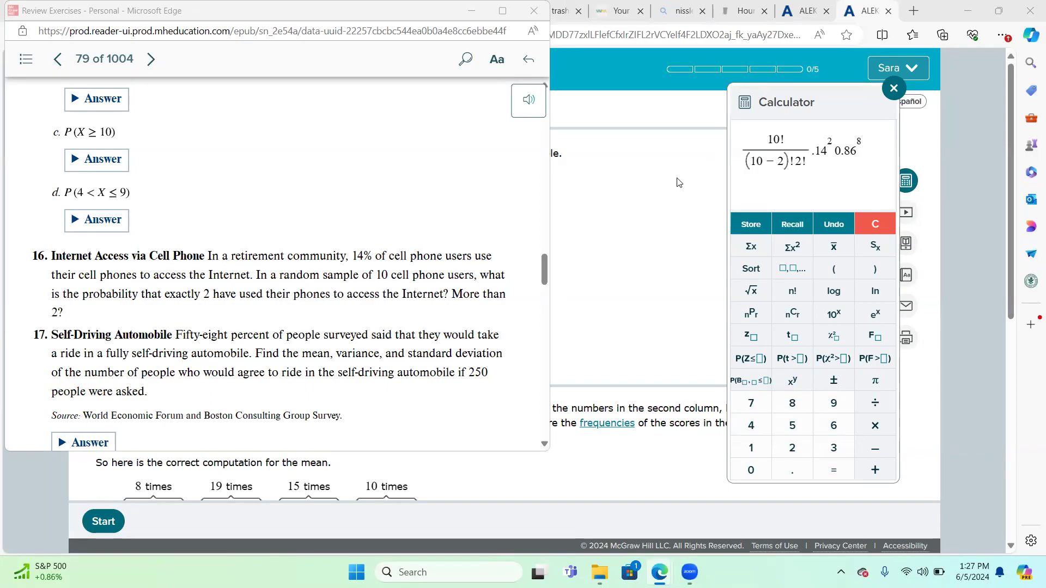
mouse_move(664, 182)
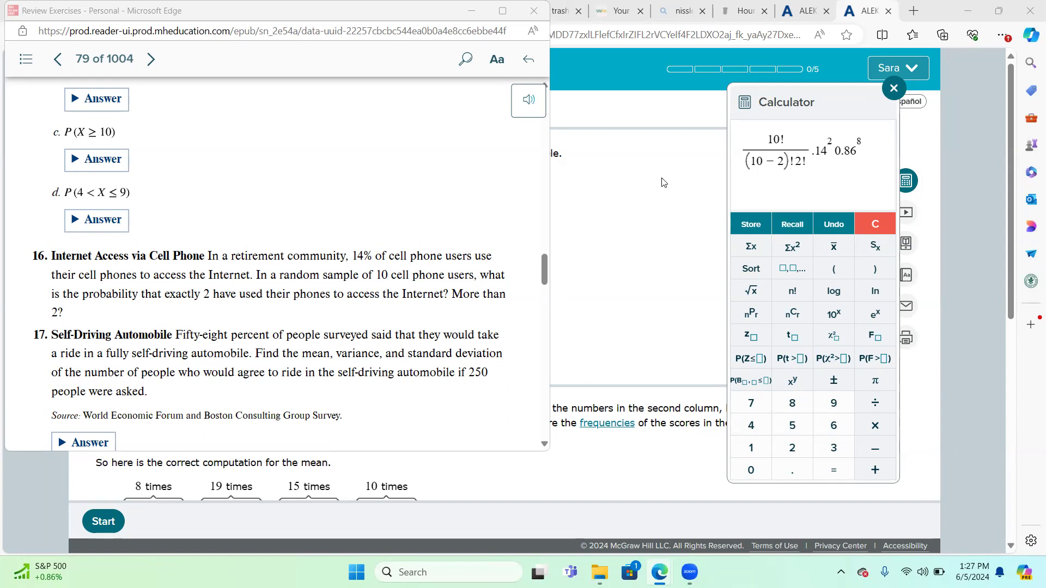
mouse_move(691, 175)
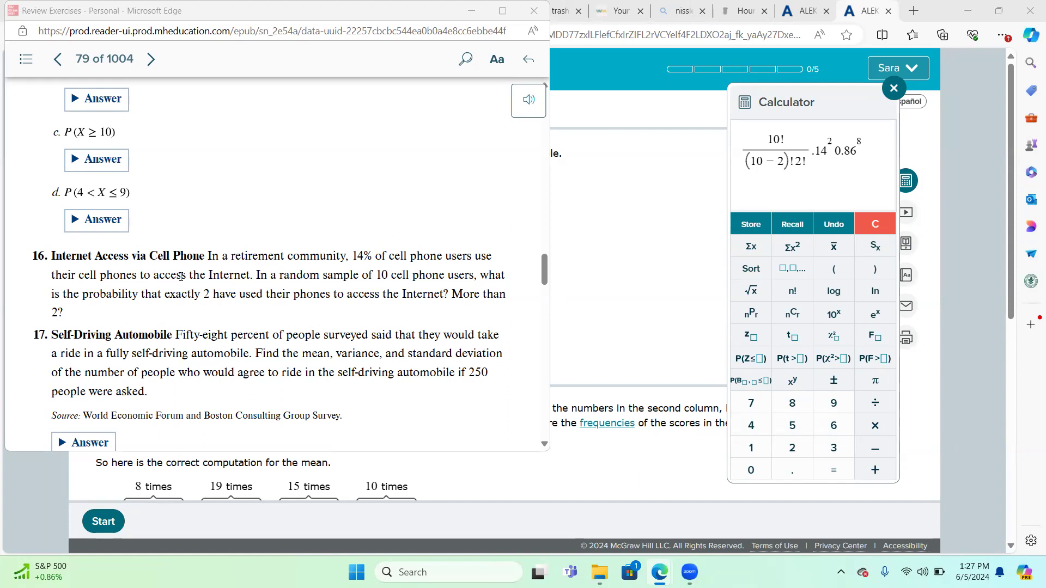
mouse_move(205, 270)
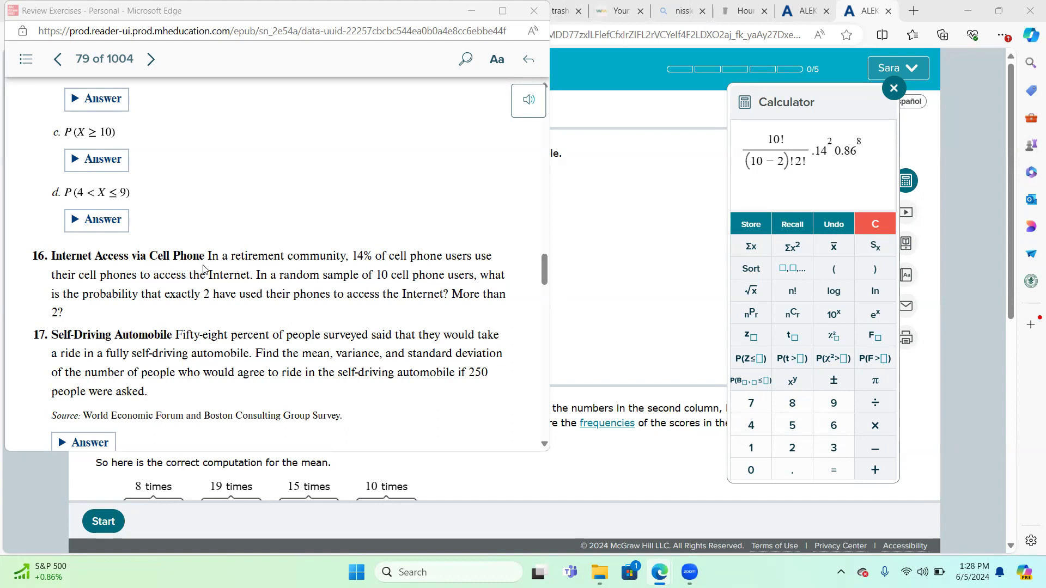
mouse_move(234, 233)
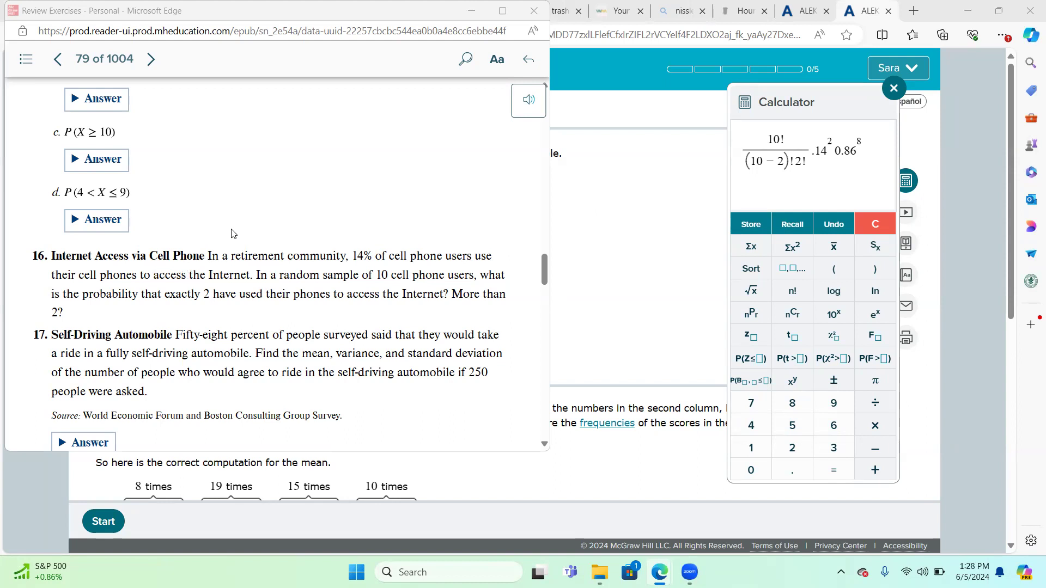
mouse_move(544, 270)
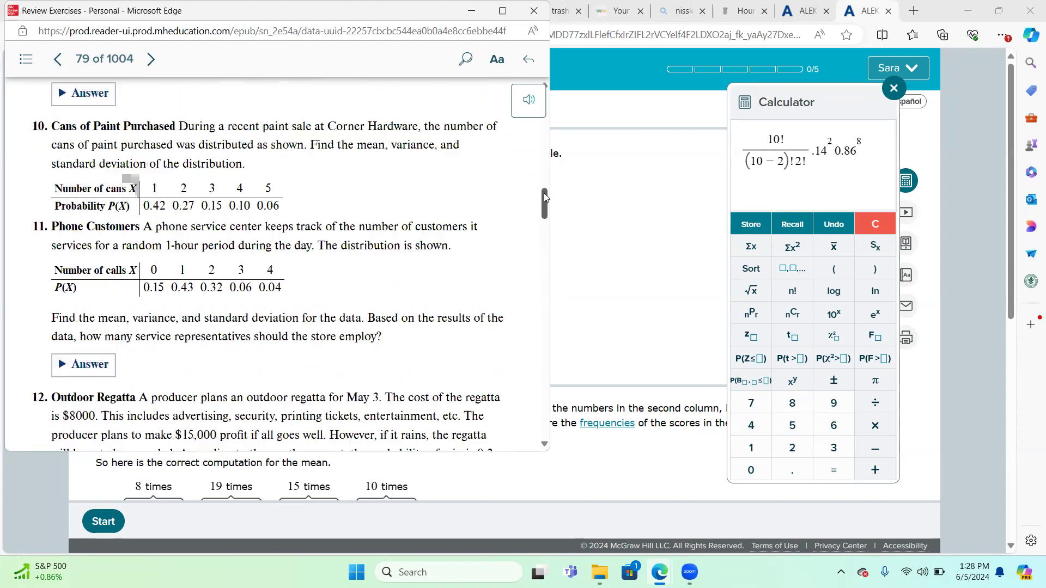
- Go back to page 78, Important Formulas, and scroll to the binomial probability formula
scroll("down", 3)
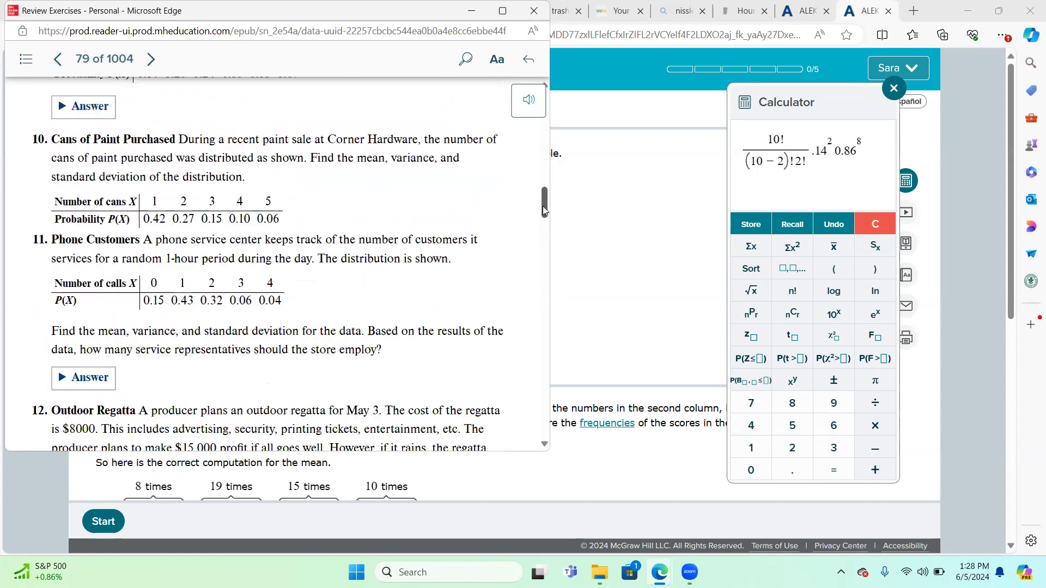
scroll("down", 3)
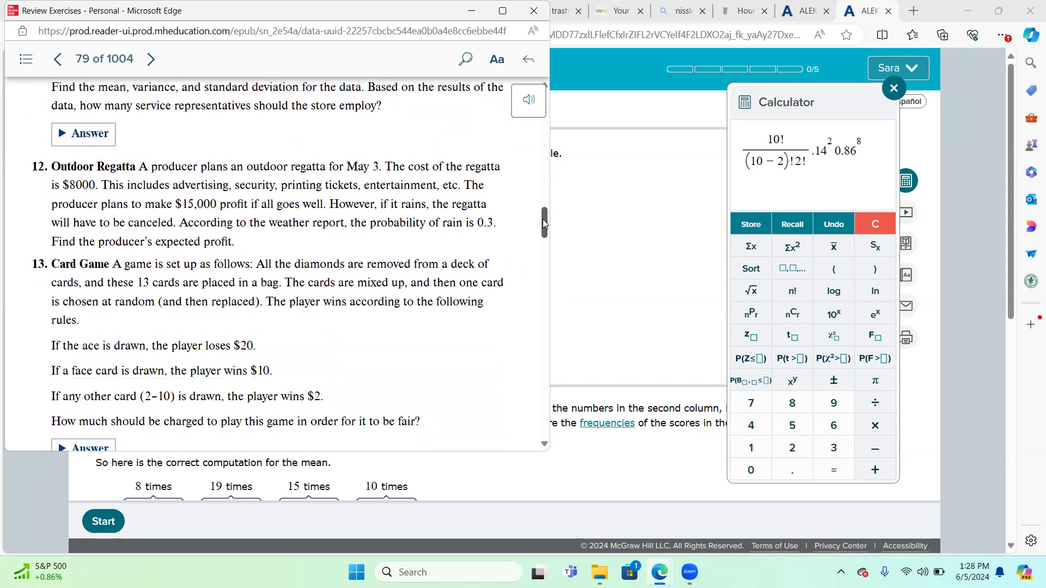
scroll("down", 3)
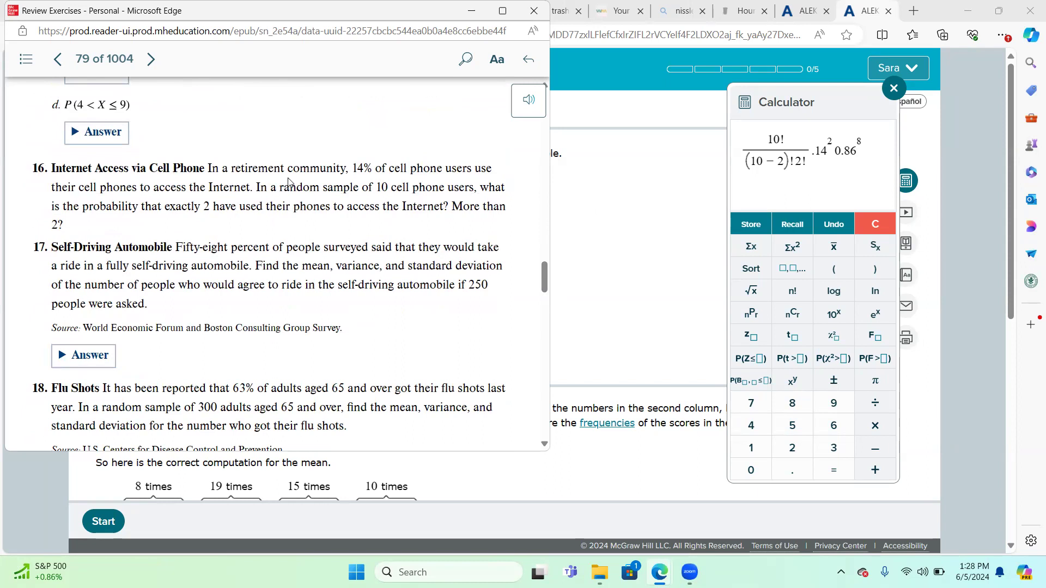
mouse_move(467, 176)
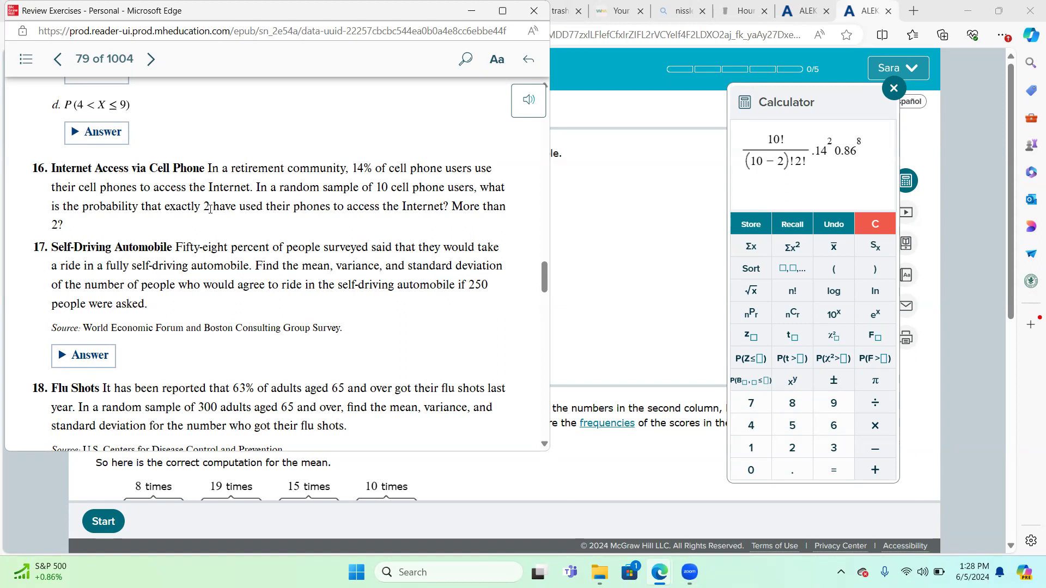
mouse_move(223, 204)
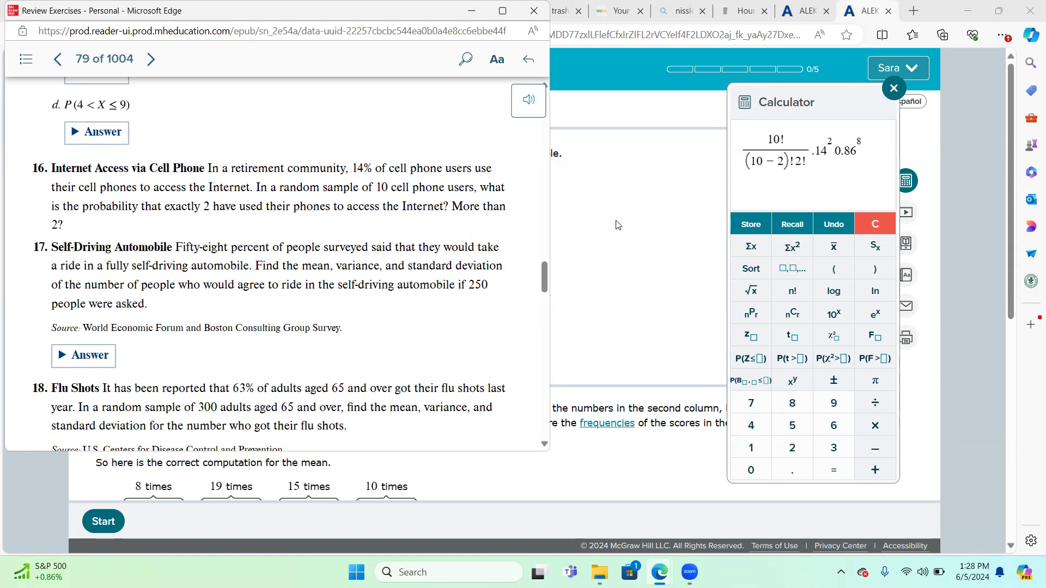
mouse_move(523, 220)
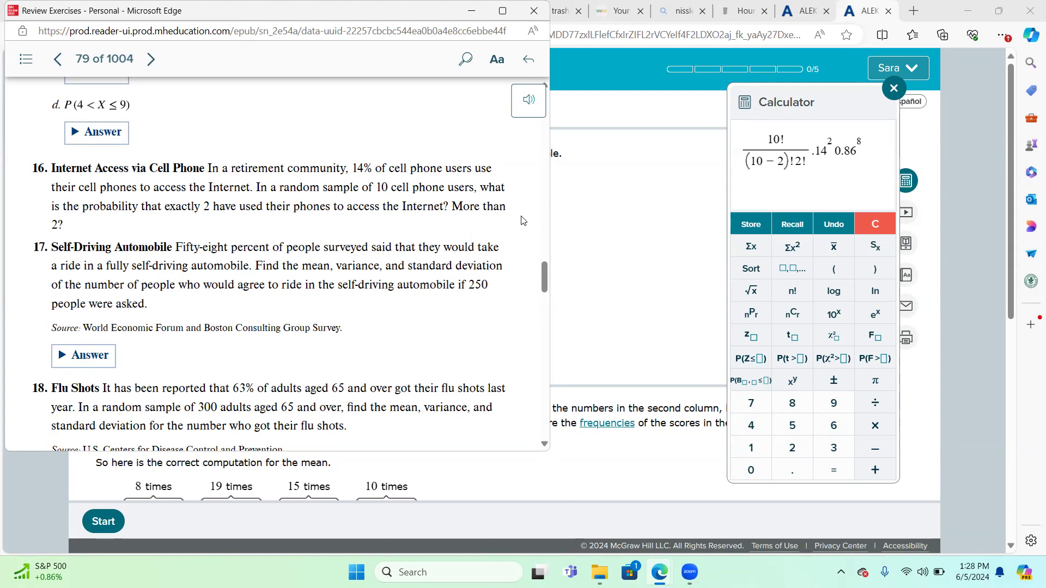
mouse_move(498, 222)
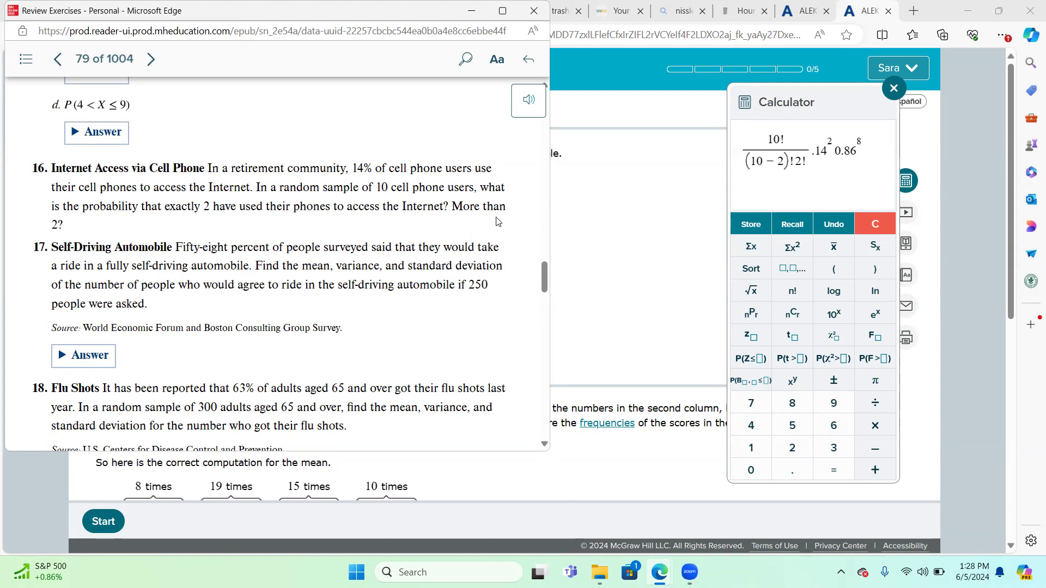
mouse_move(496, 221)
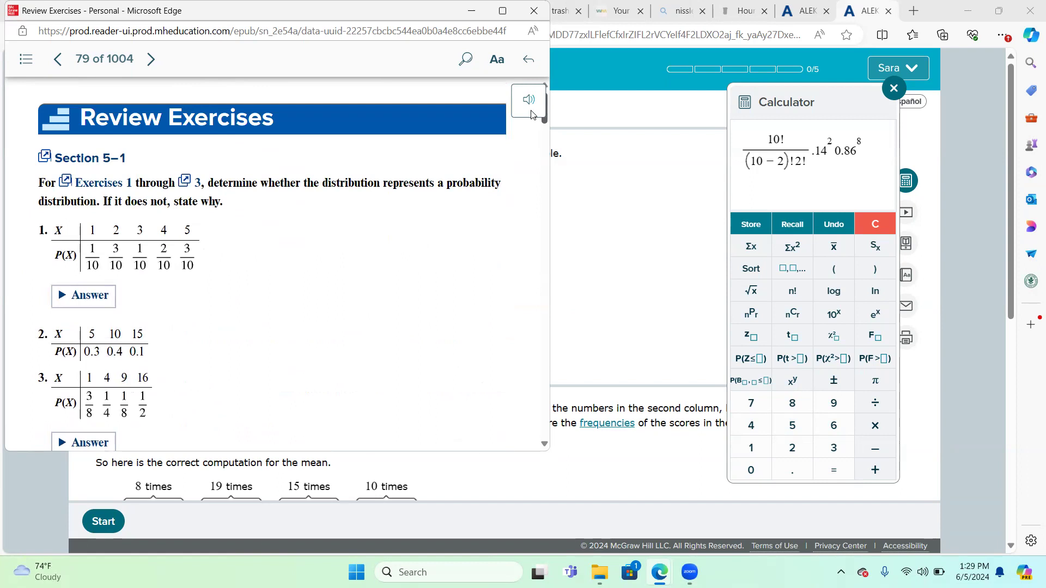
left_click(26, 59)
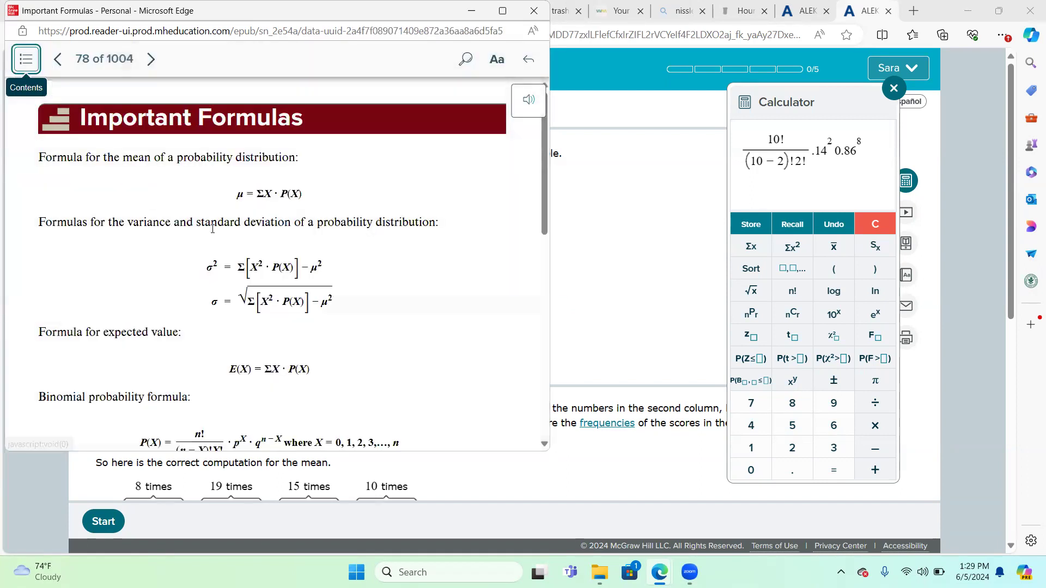
scroll("down", 3)
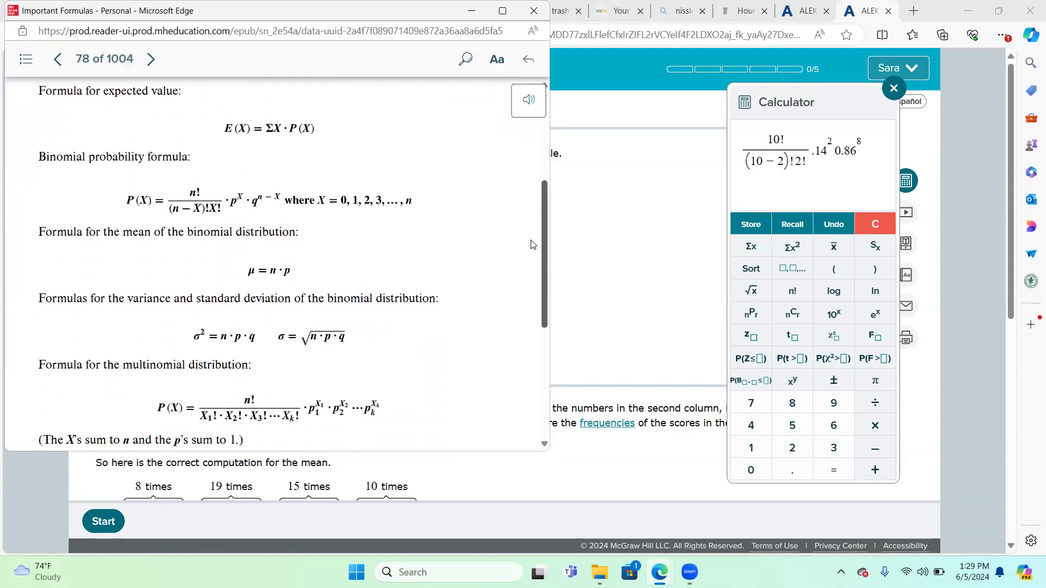
scroll("down", 3)
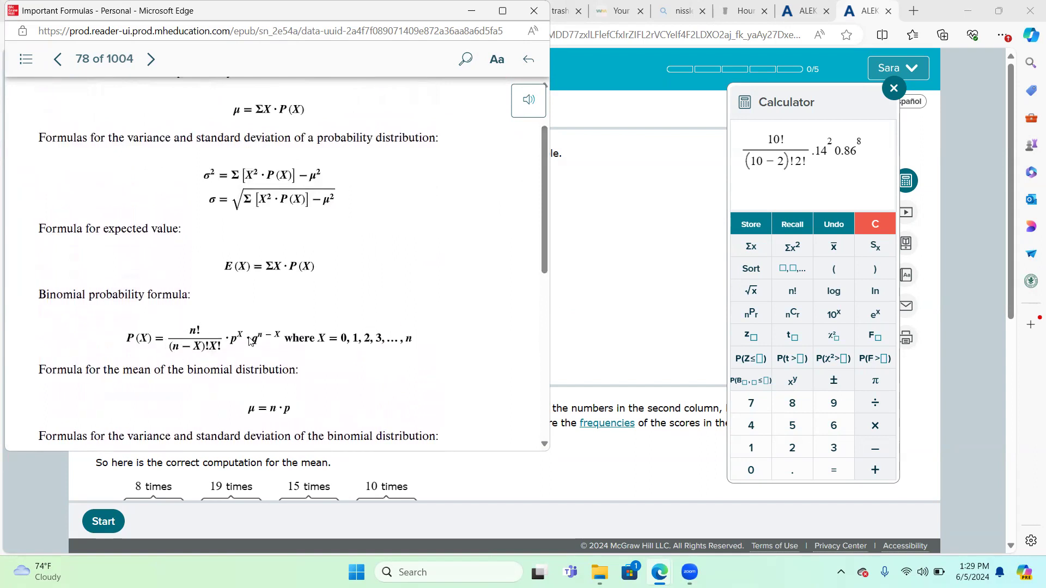
mouse_move(297, 339)
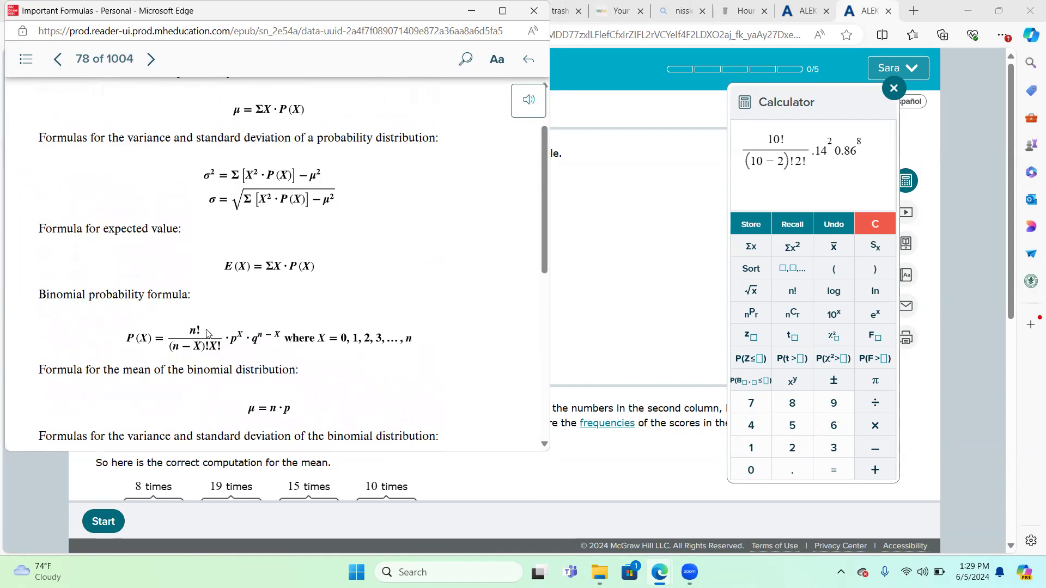
mouse_move(196, 331)
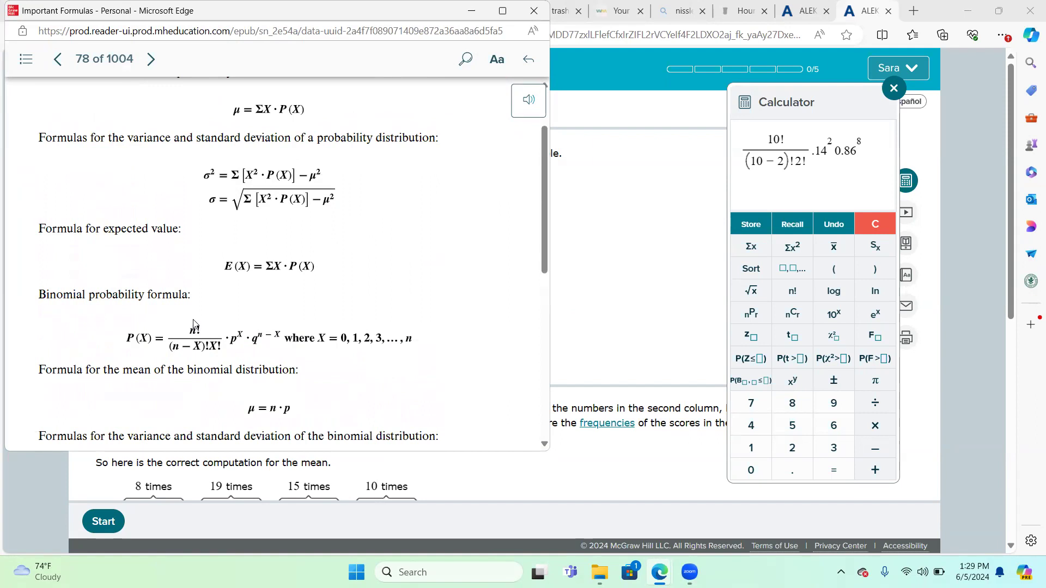
mouse_move(193, 325)
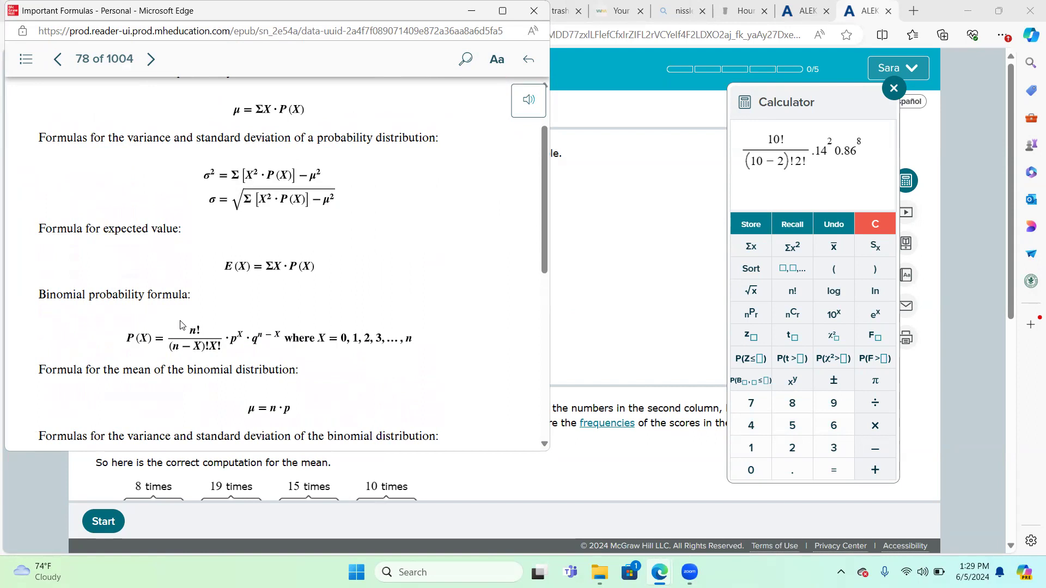
mouse_move(225, 356)
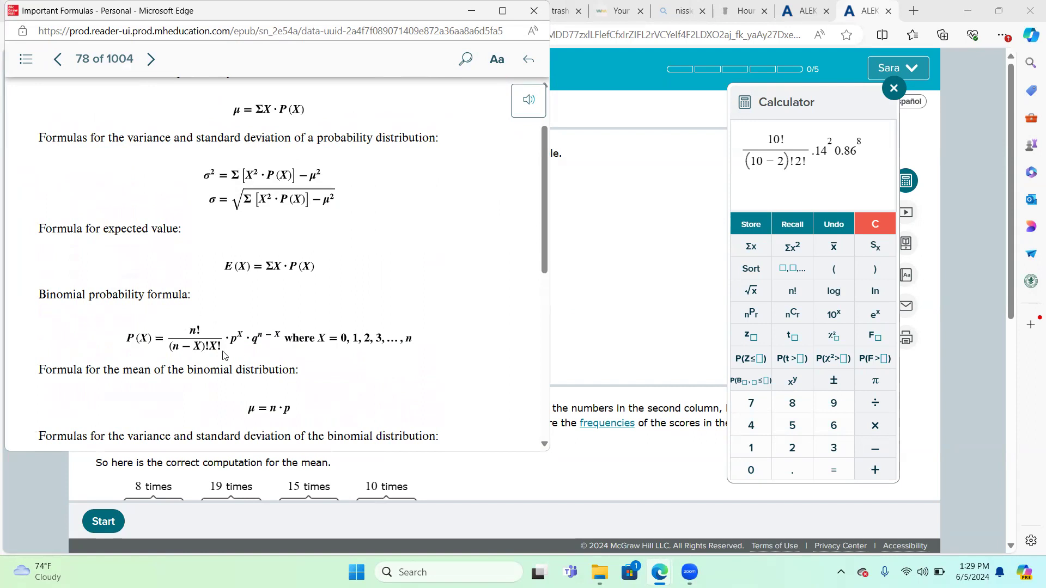
mouse_move(240, 348)
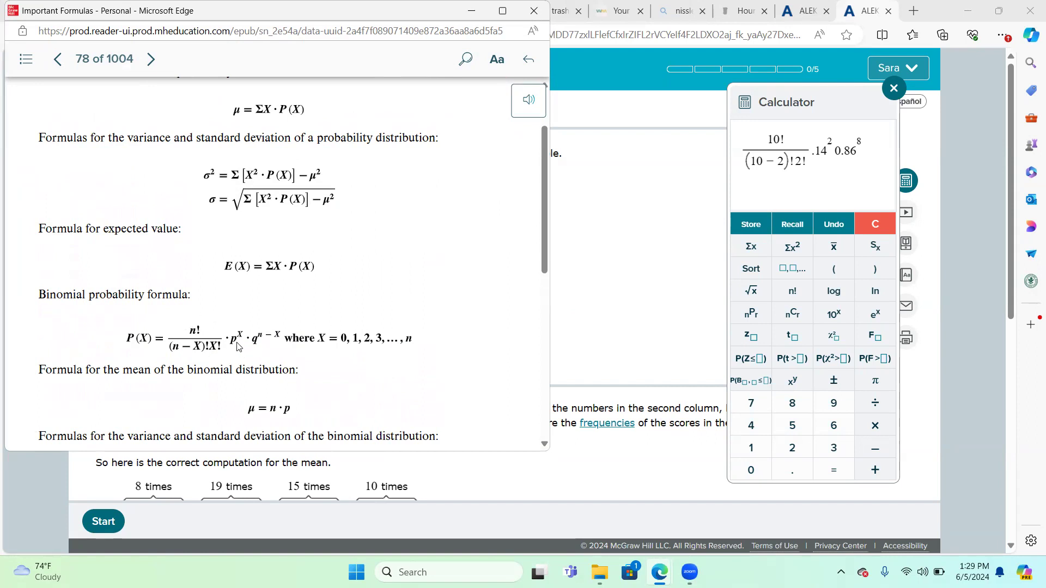
mouse_move(235, 344)
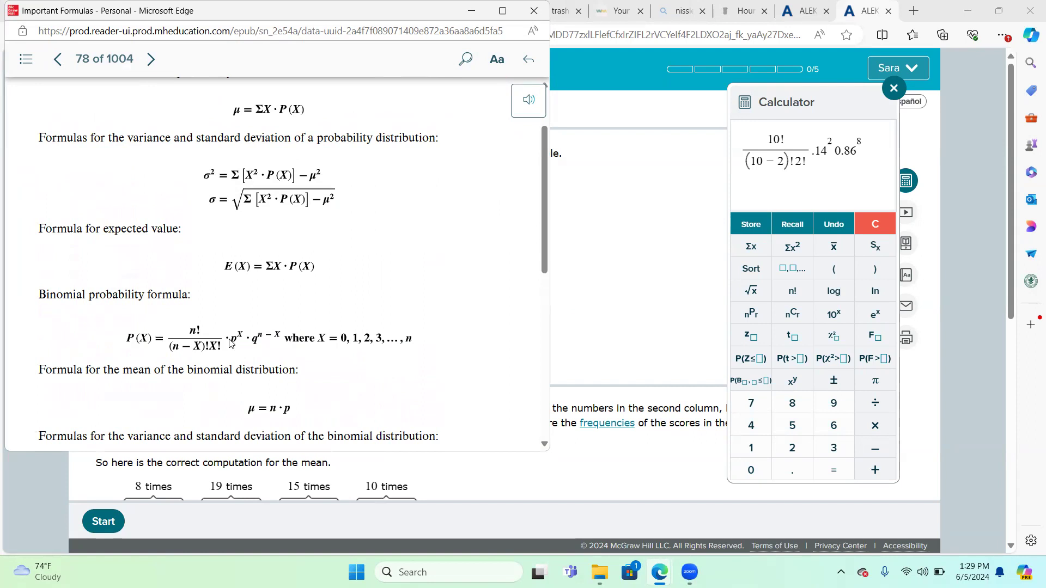
mouse_move(255, 346)
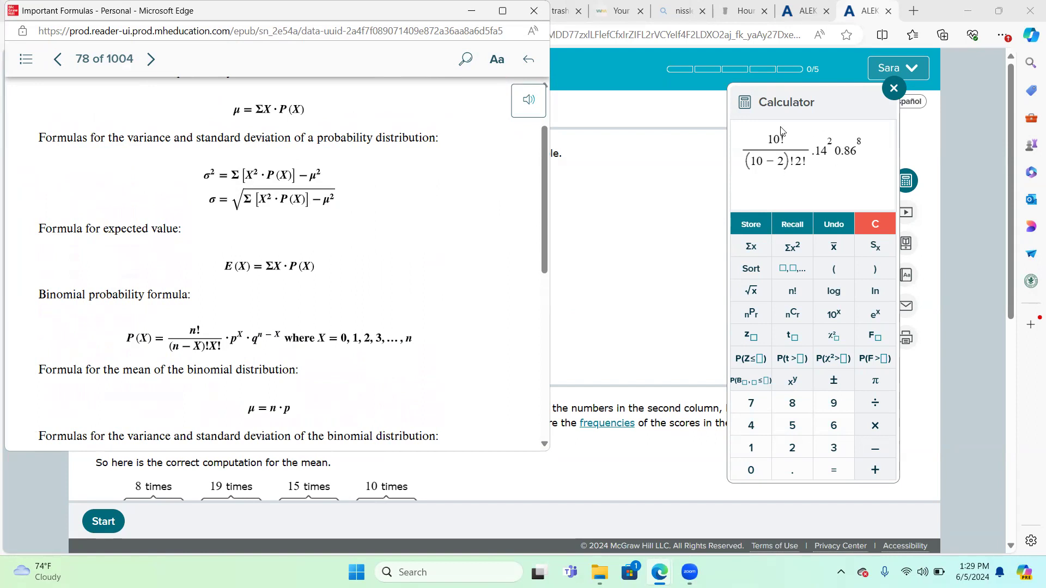
mouse_move(827, 173)
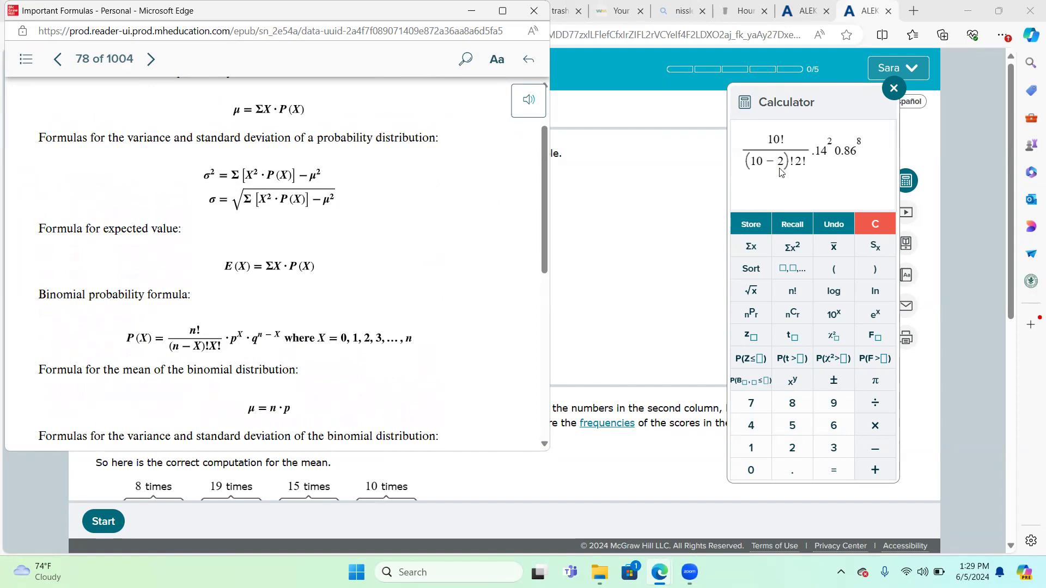
mouse_move(823, 164)
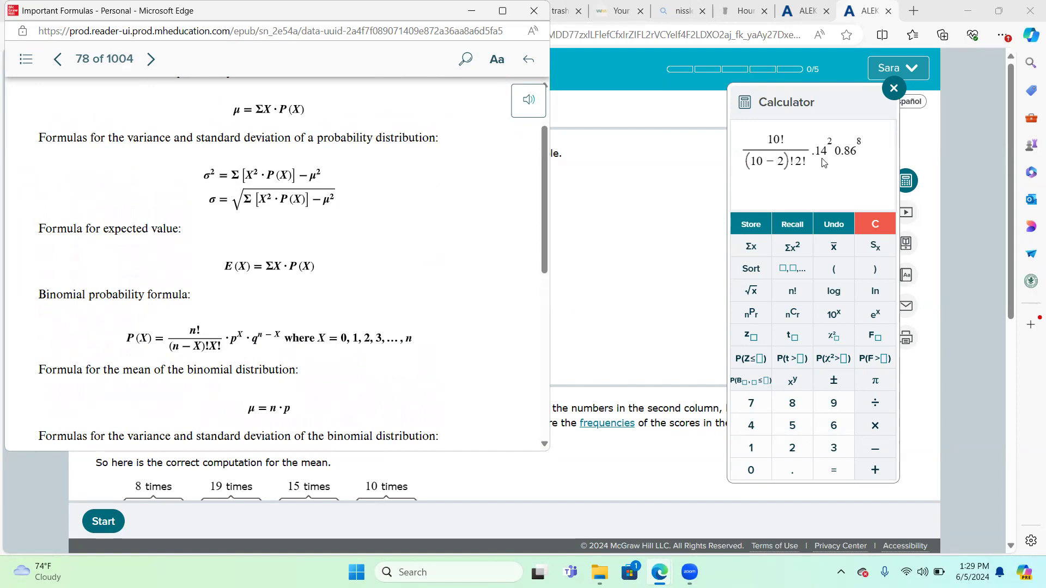
mouse_move(848, 160)
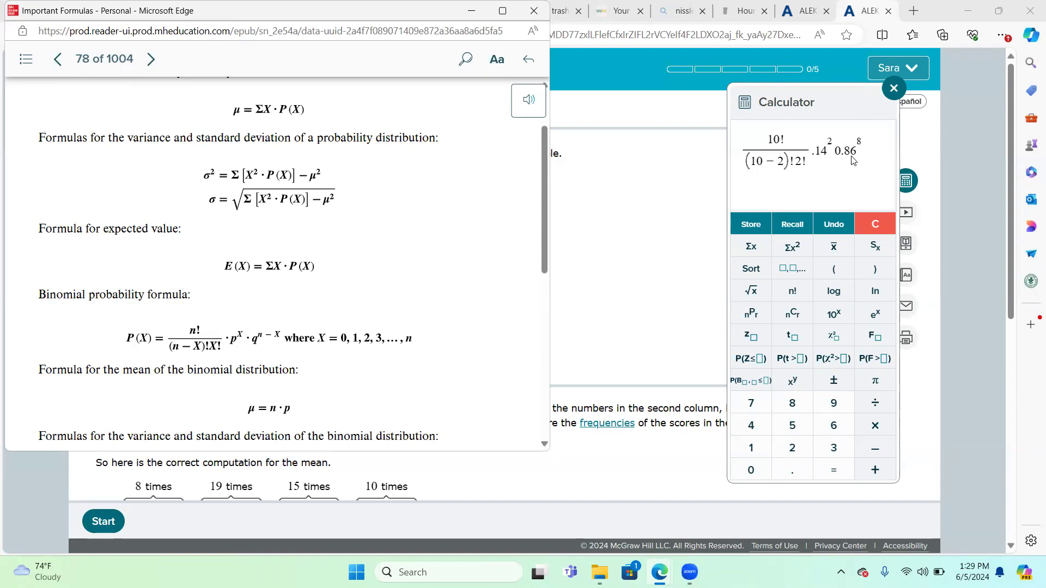
mouse_move(835, 187)
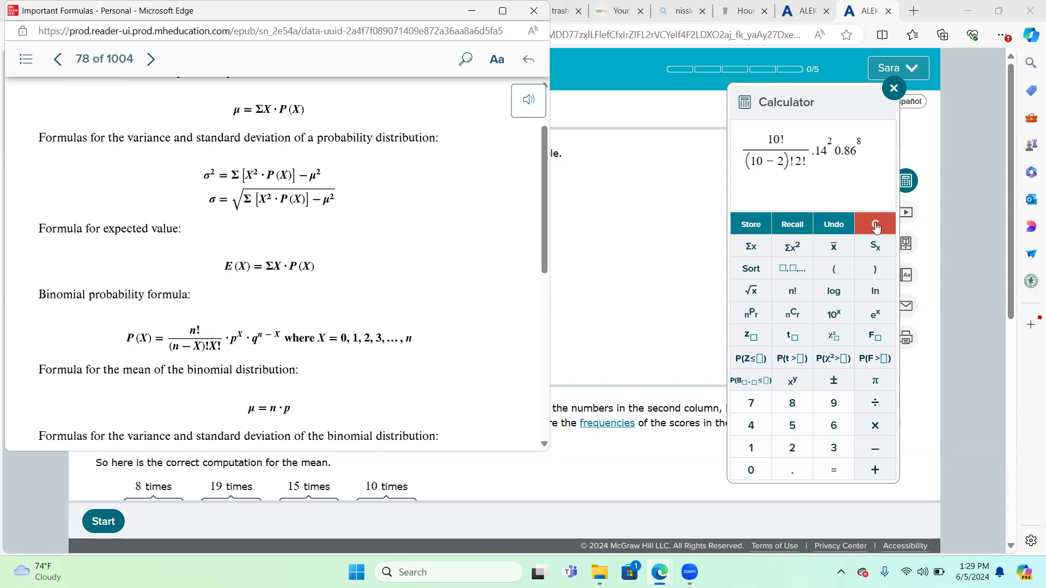
- Evaluate 10!/((10−2)!2!)·0.14²·0.86⁸ in the ALEKS calculator
left_click(875, 223)
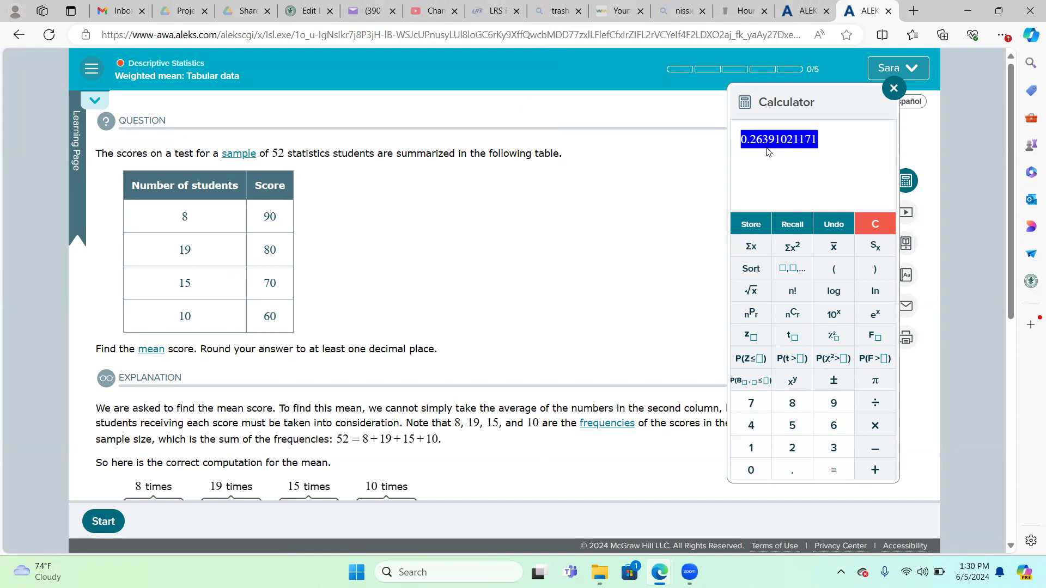
mouse_move(766, 147)
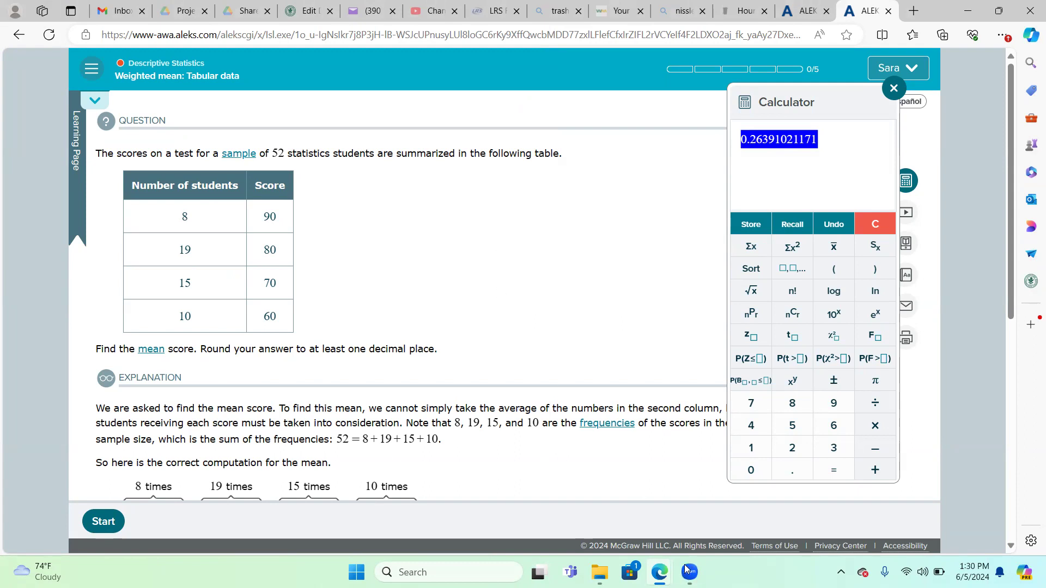
mouse_move(659, 571)
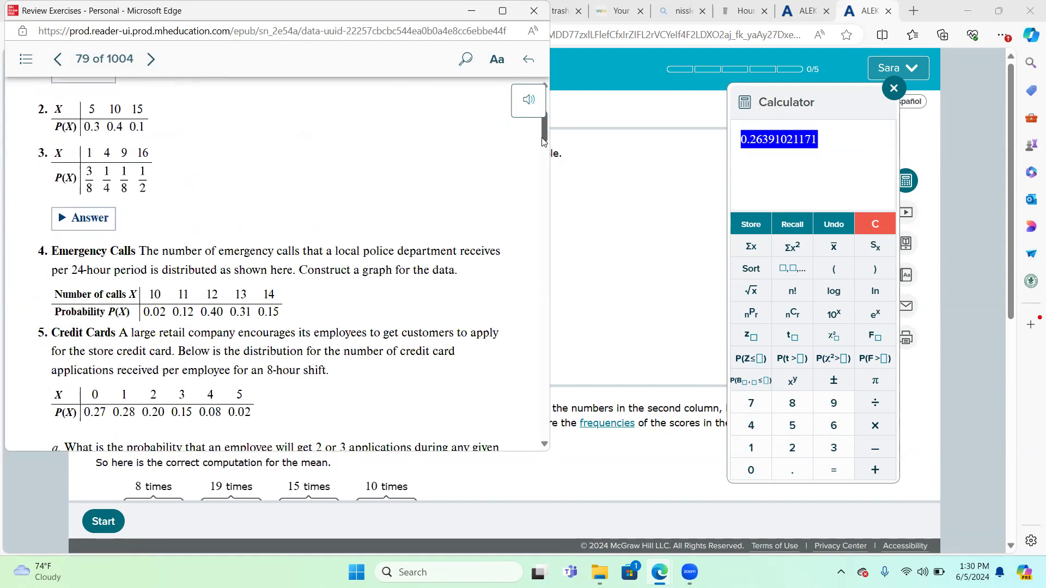
- Scroll the eBook reader back to the cell phone Internet access exercise on page 79
scroll("down", 3)
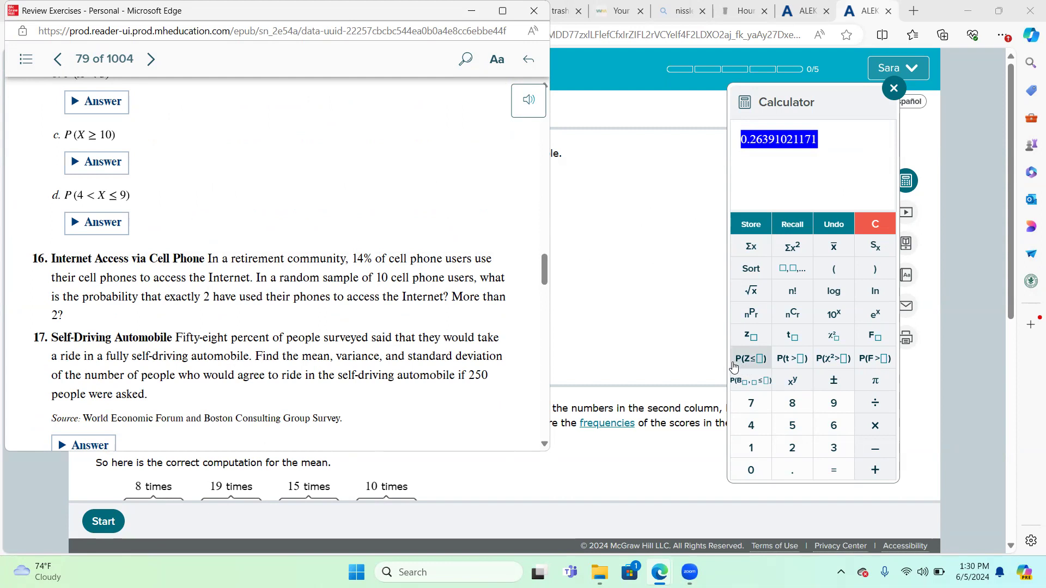
- Return to the ALEKS calculator and insert a 1 minus cumulative binomial probability template
left_click(874, 224)
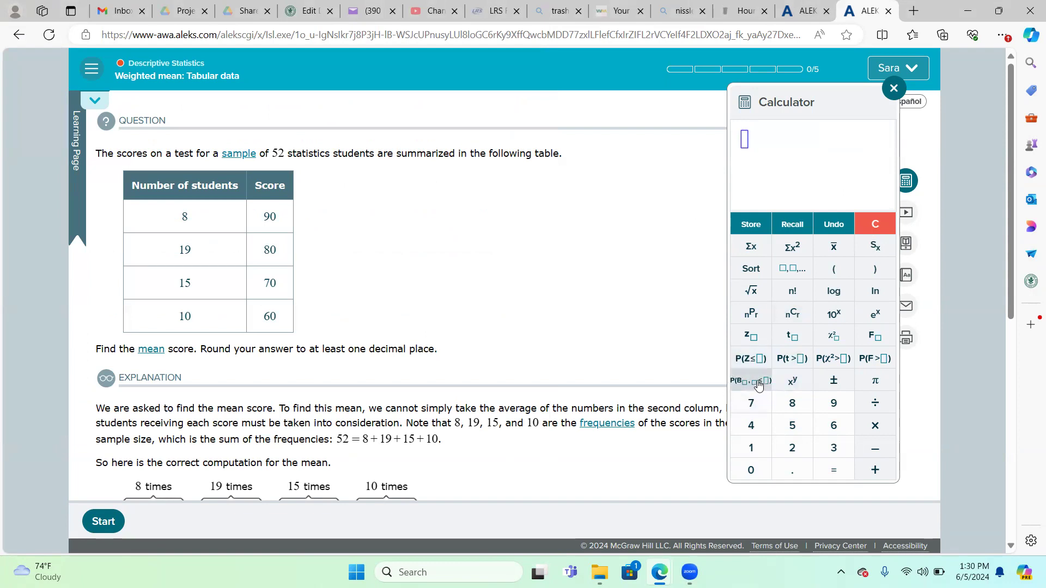
left_click(749, 380)
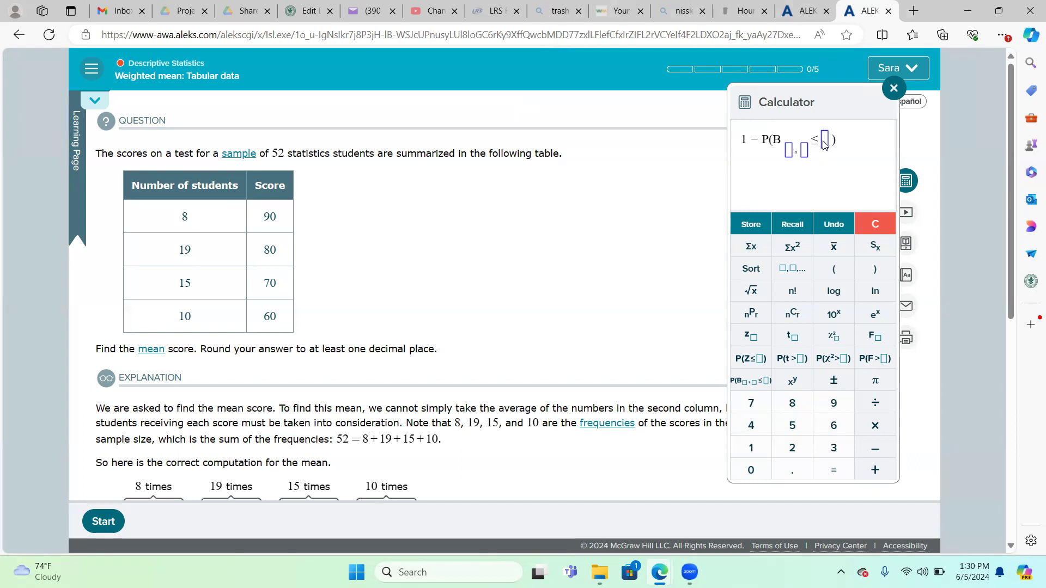
- Fill the template slots with 1 and n = 10 toward 1 − P(B ≤ 2), p = 0.14
type("1")
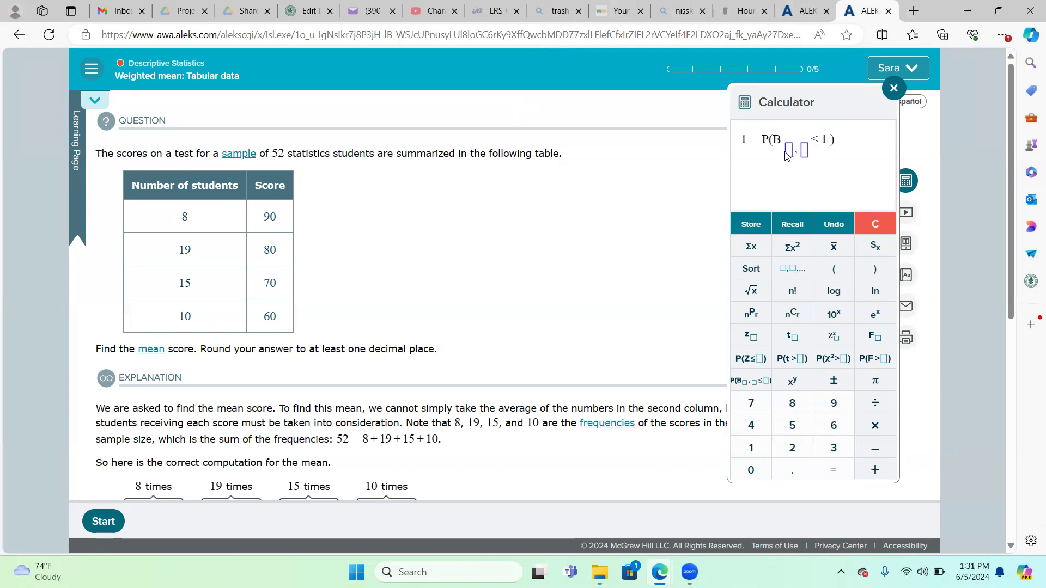
type("10")
type("0.14")
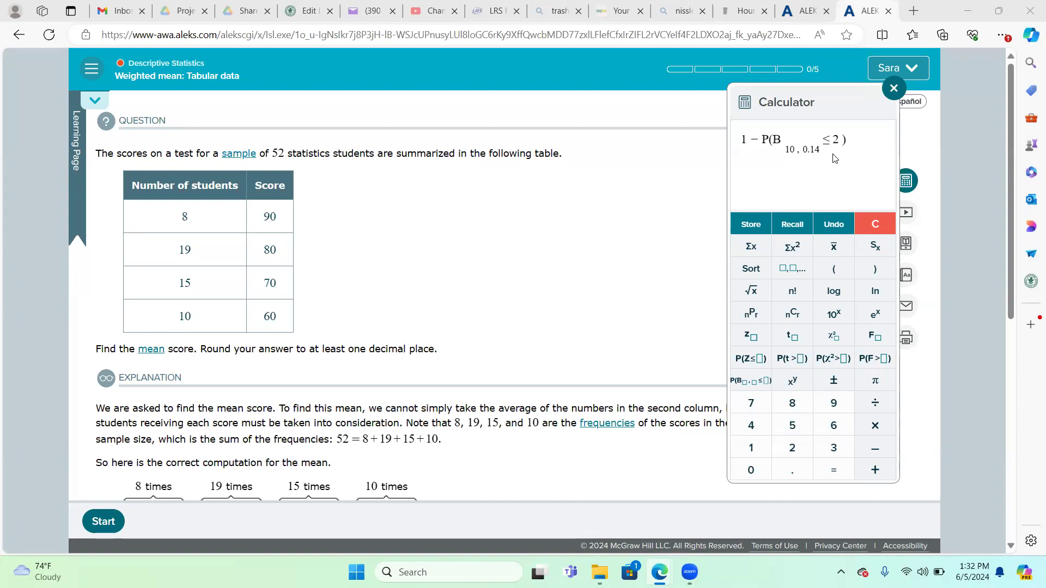
mouse_move(779, 197)
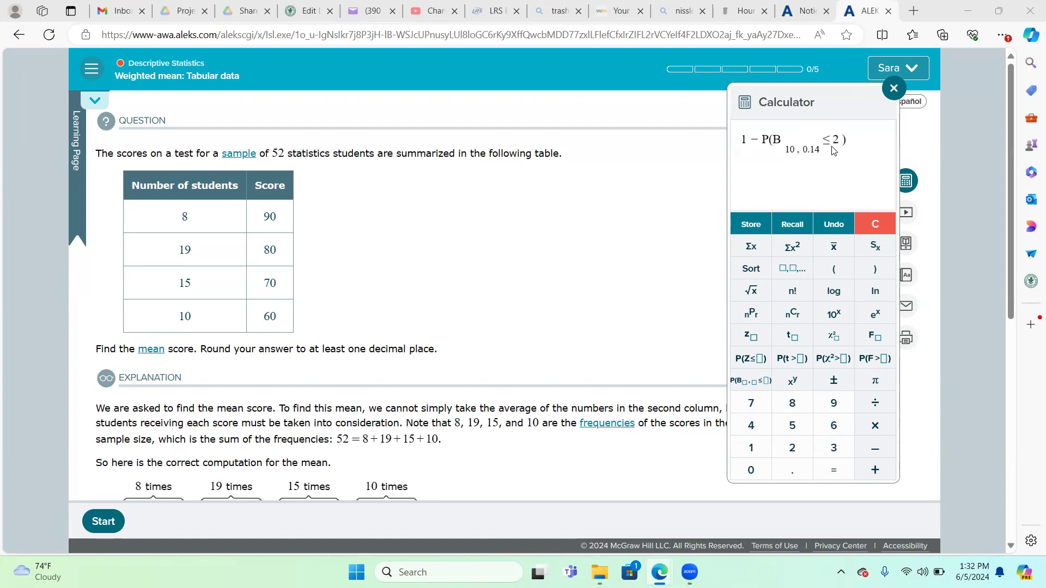
mouse_move(782, 140)
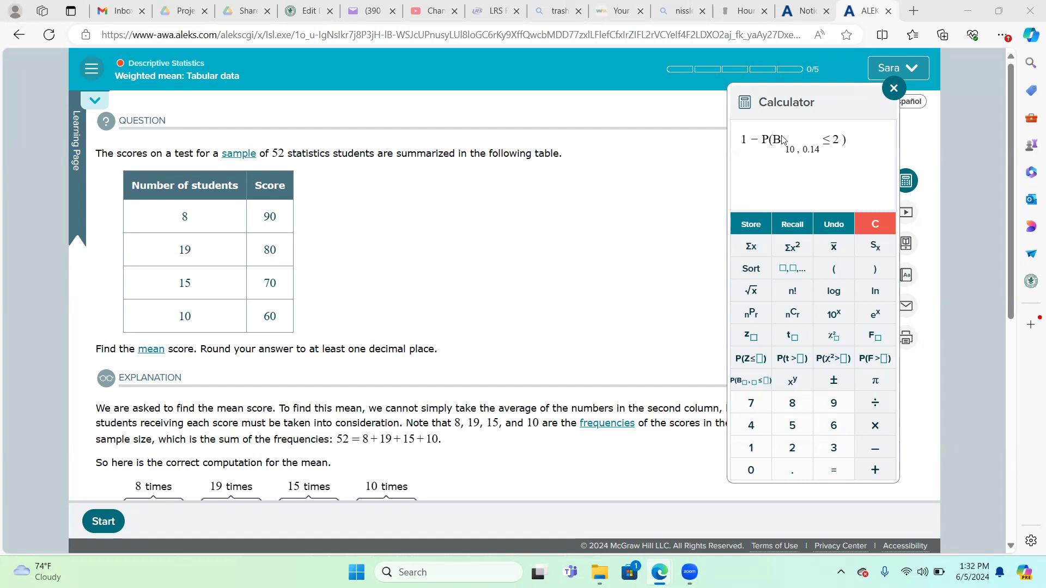
mouse_move(698, 503)
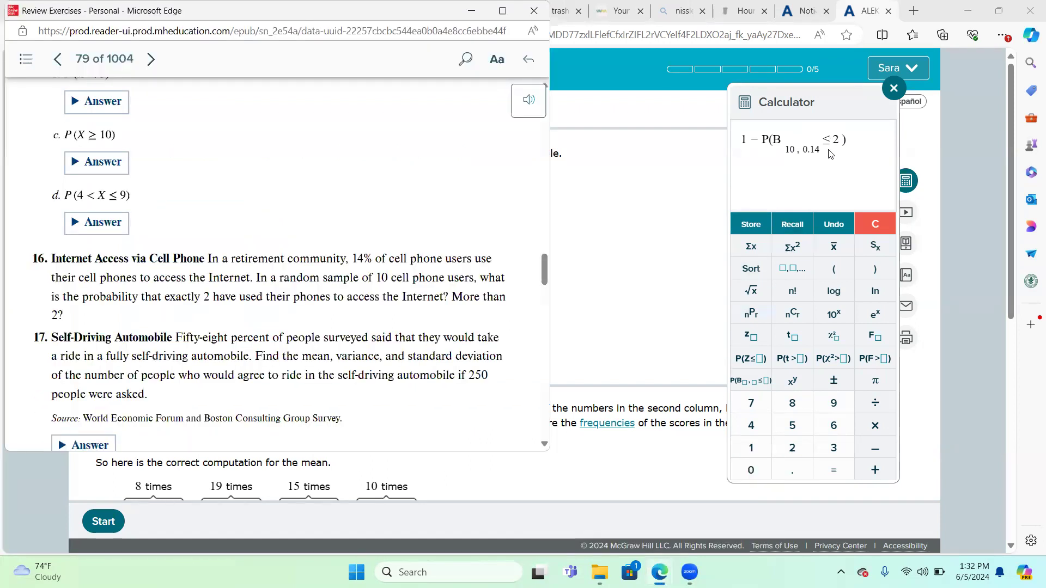
mouse_move(784, 160)
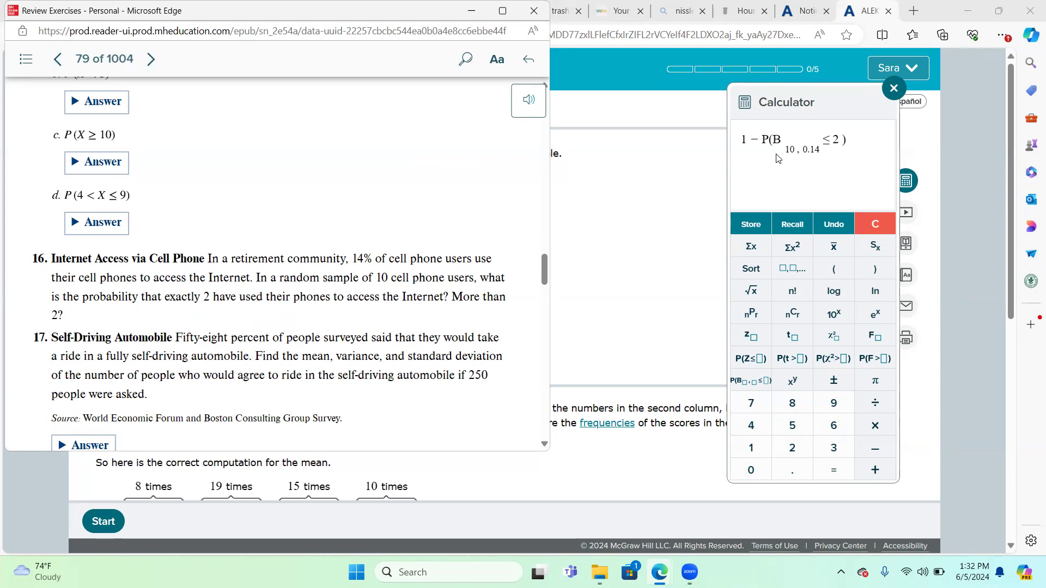
mouse_move(803, 175)
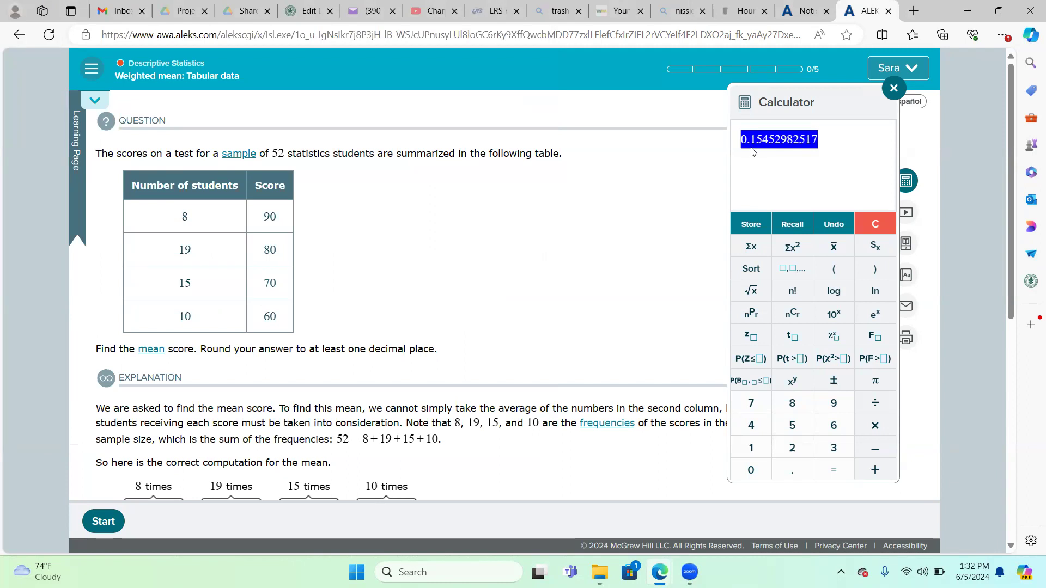
mouse_move(763, 185)
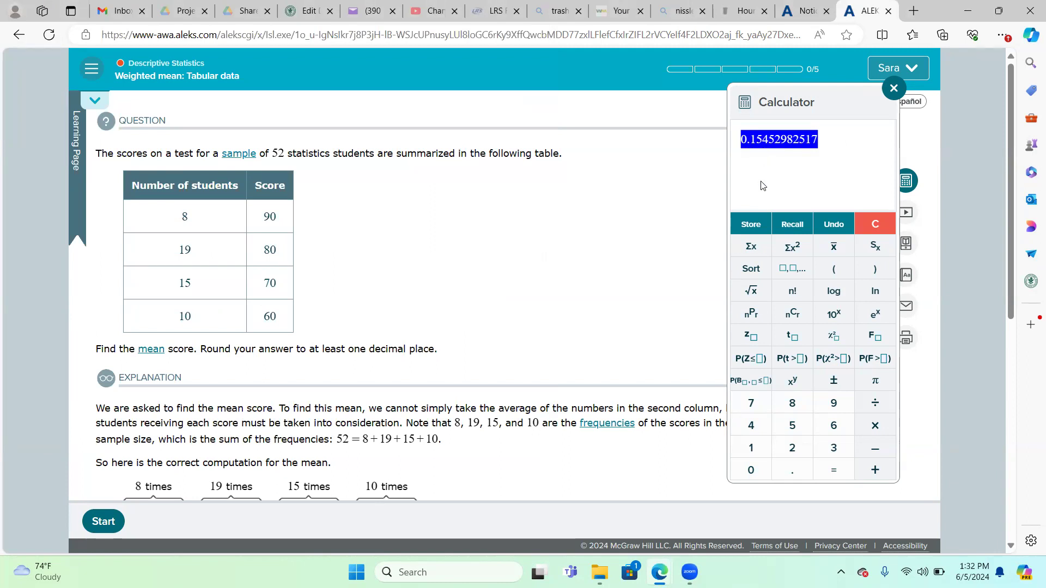
mouse_move(691, 177)
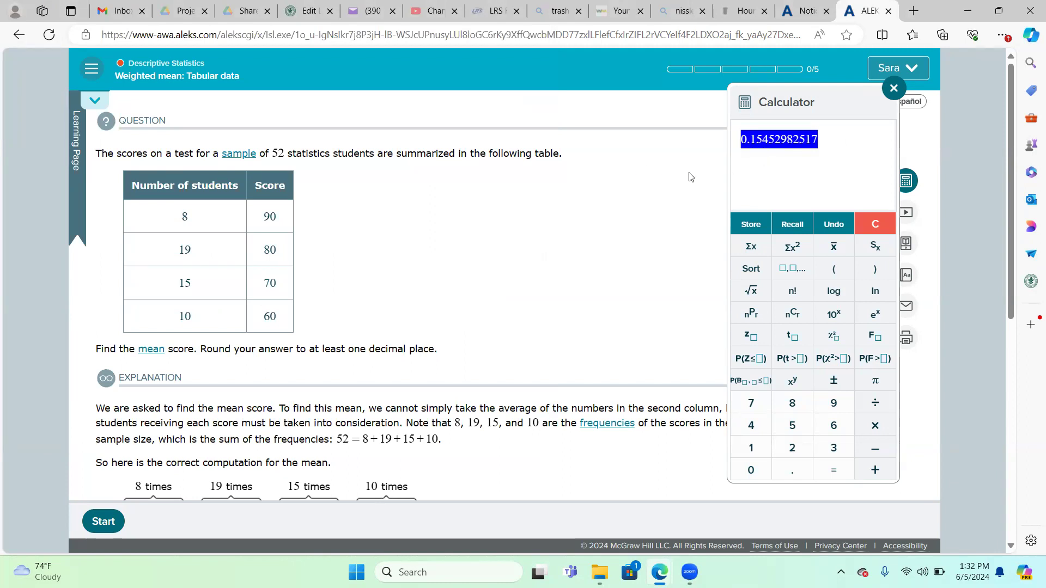
mouse_move(708, 176)
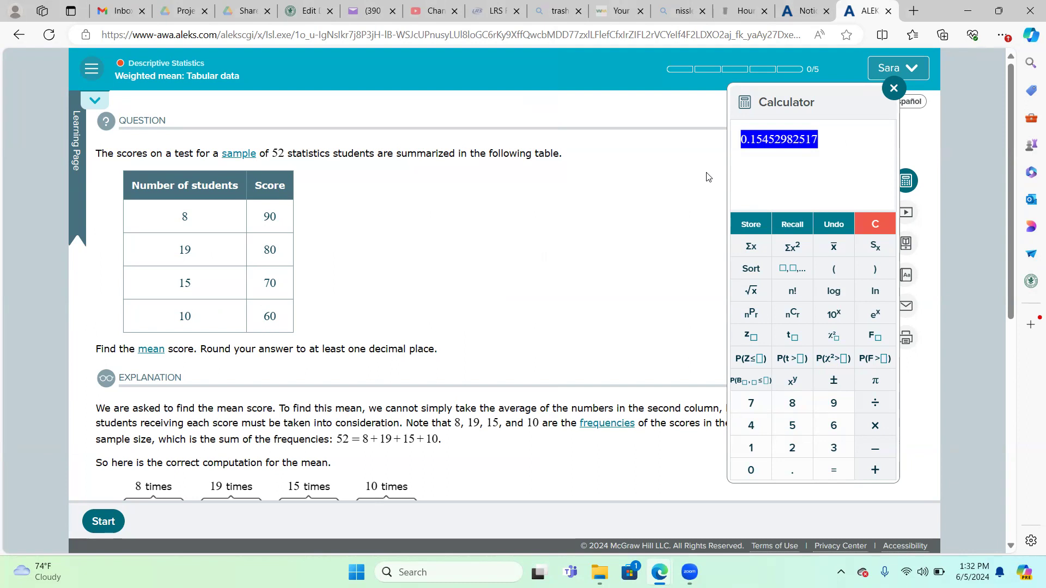
mouse_move(737, 175)
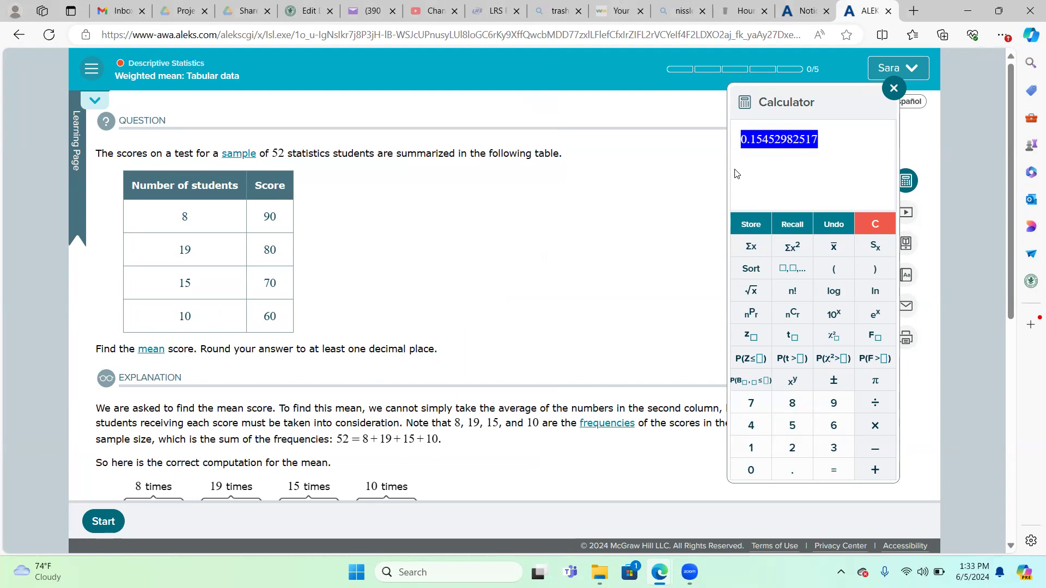
mouse_move(732, 504)
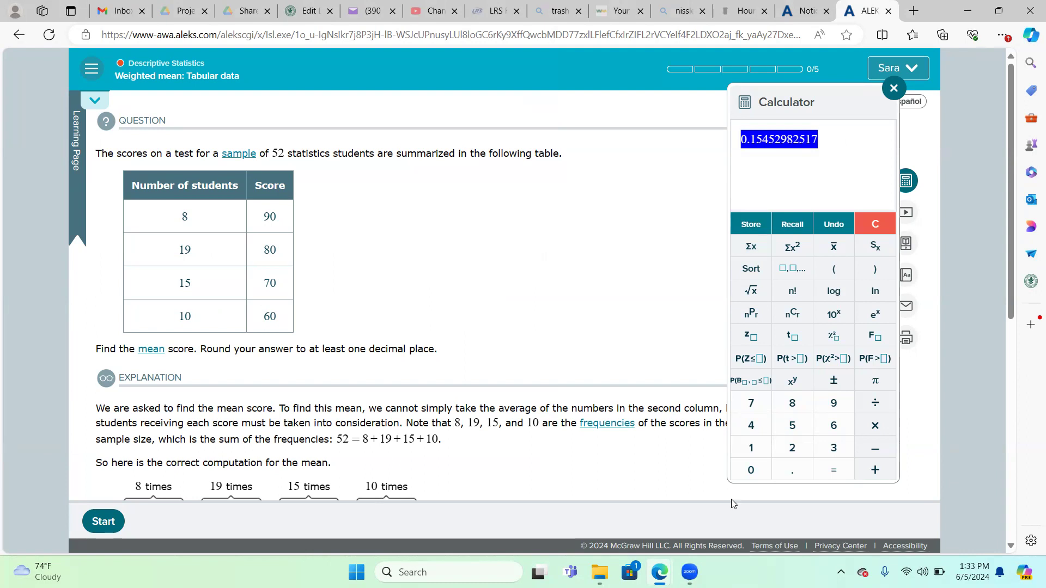